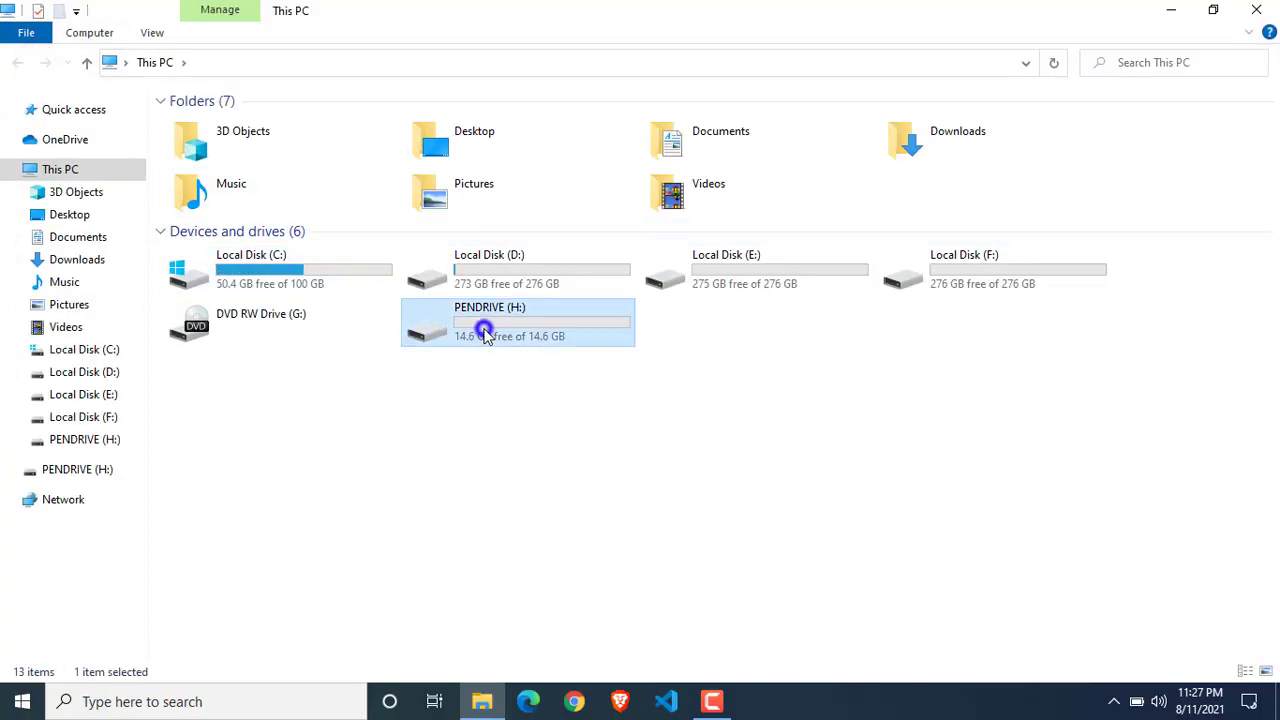
View PENDRIVE (H:)'s ReadyBoost properties, then launch the Services app.
right_click(484, 330)
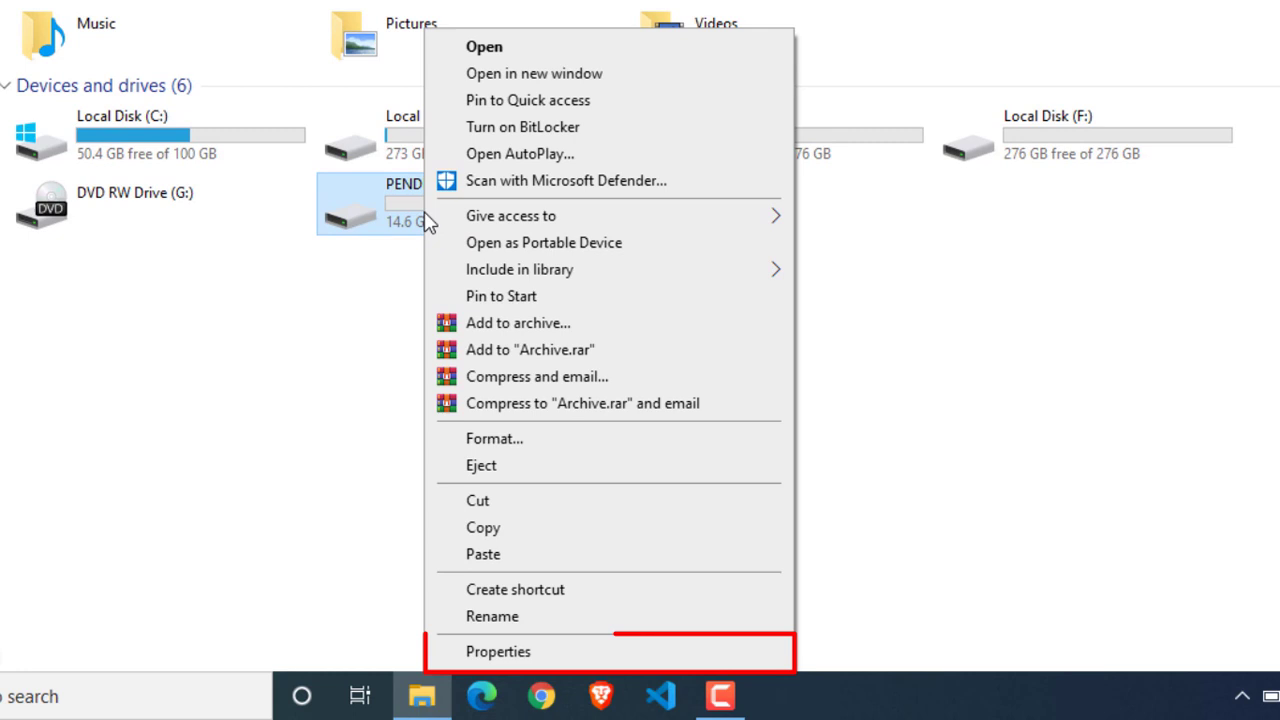
mouse_move(516, 618)
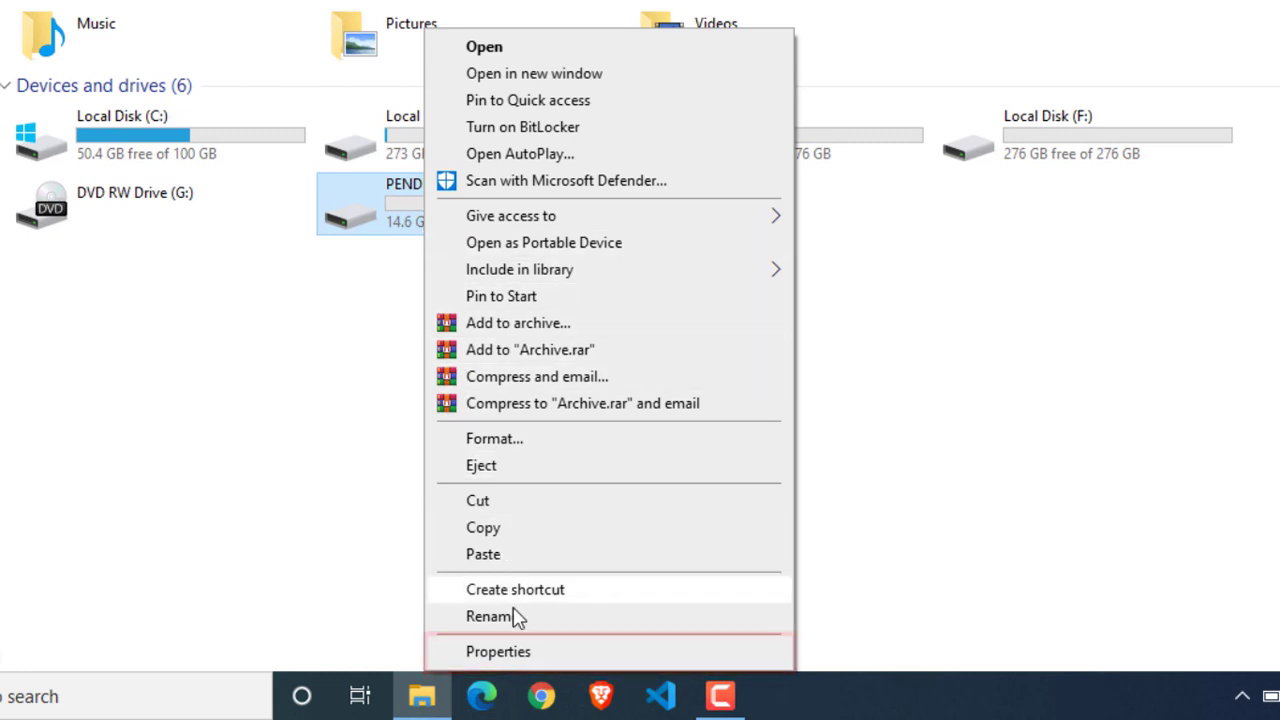
click(497, 652)
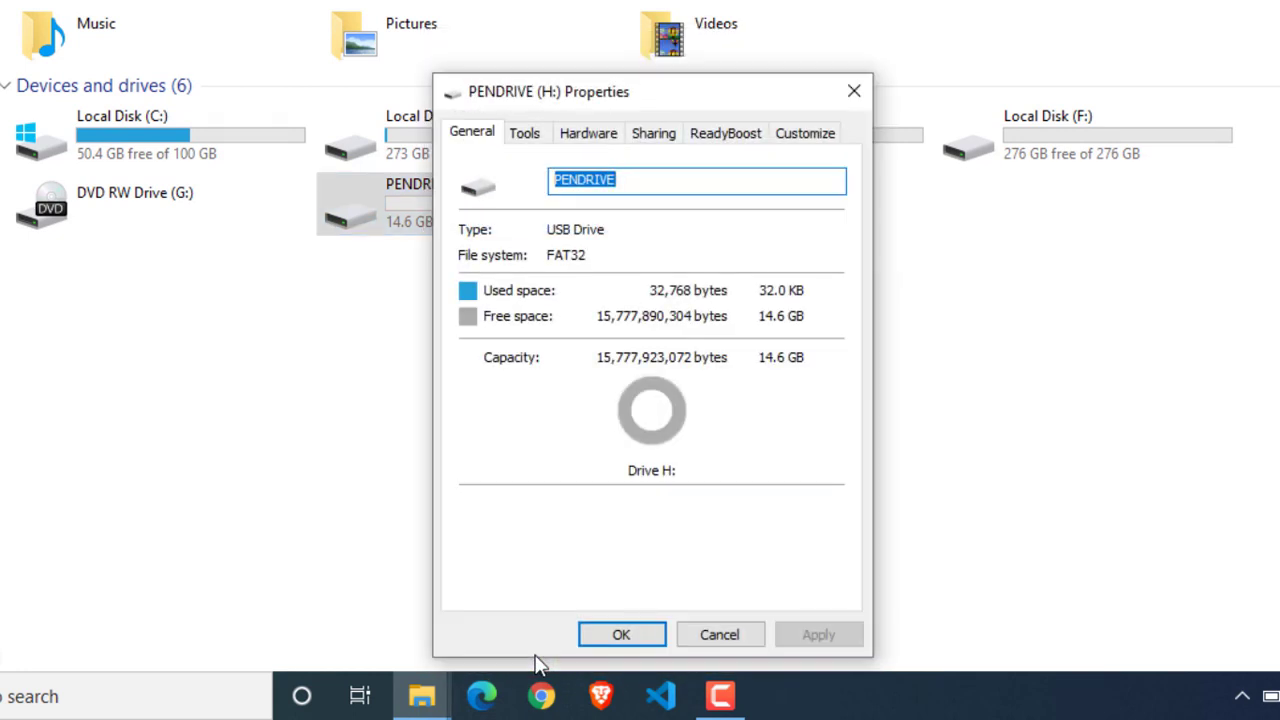
mouse_move(725, 140)
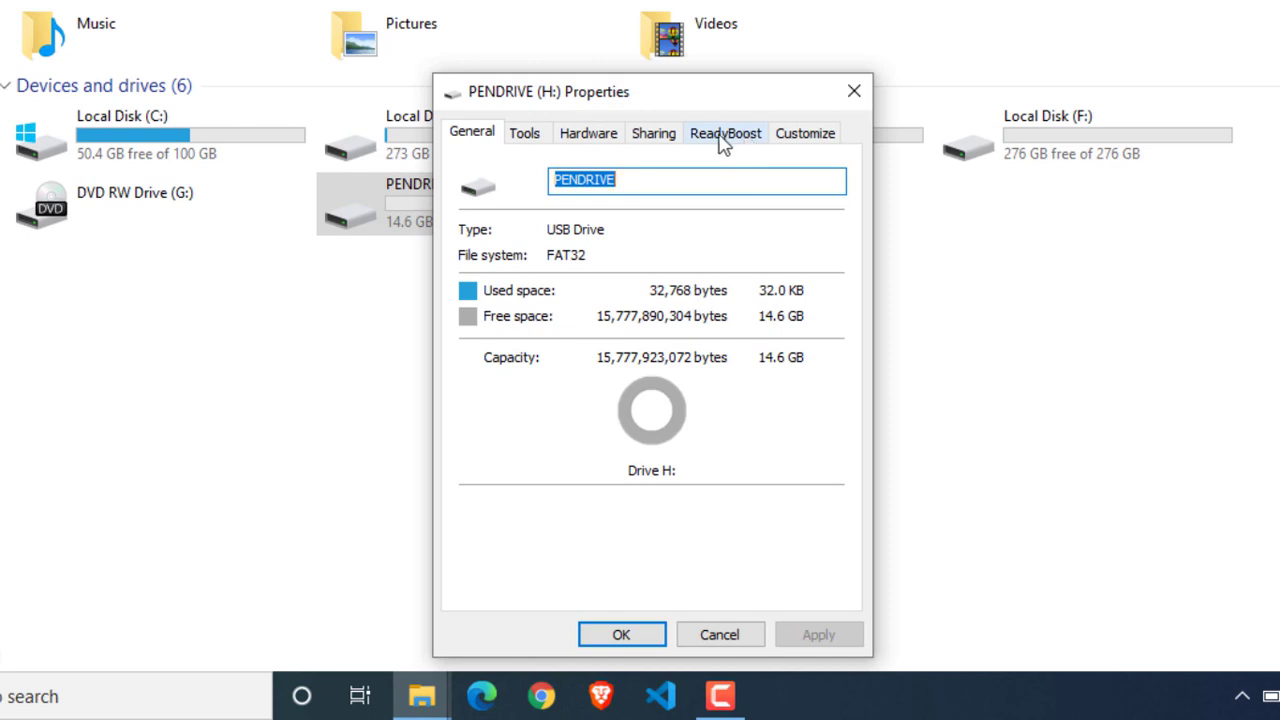
click(725, 132)
text(services)
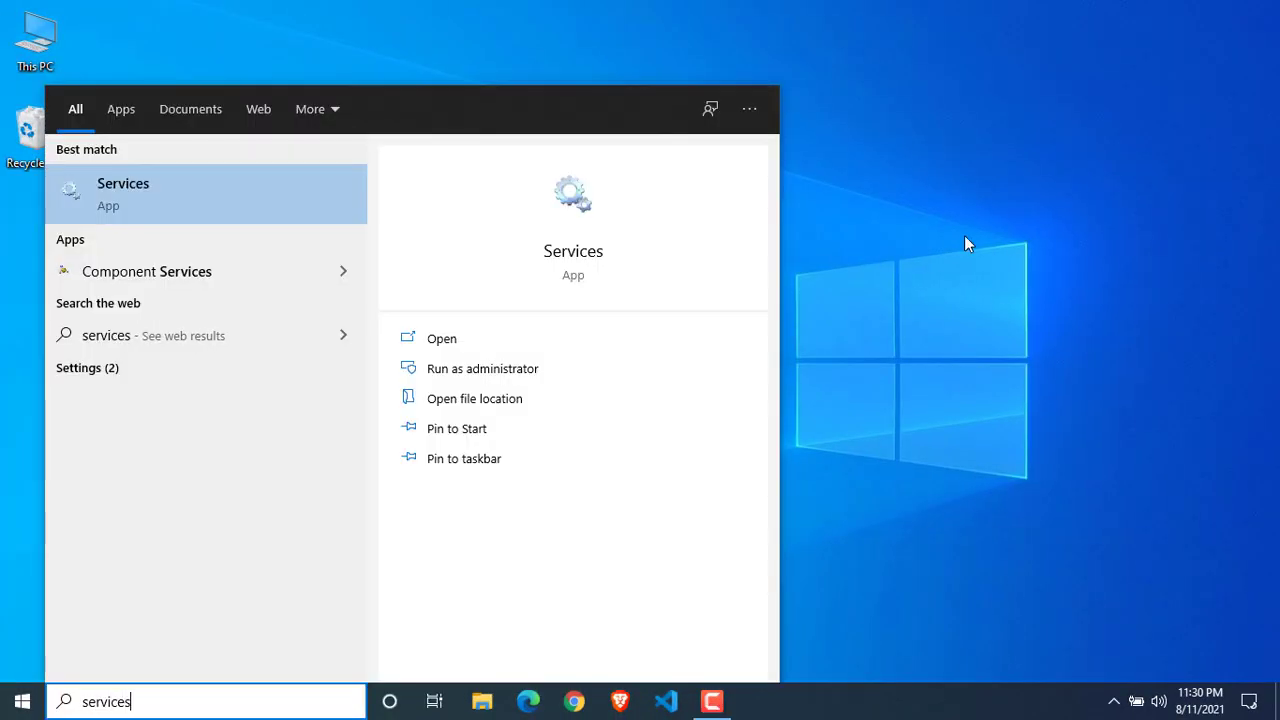
click(304, 202)
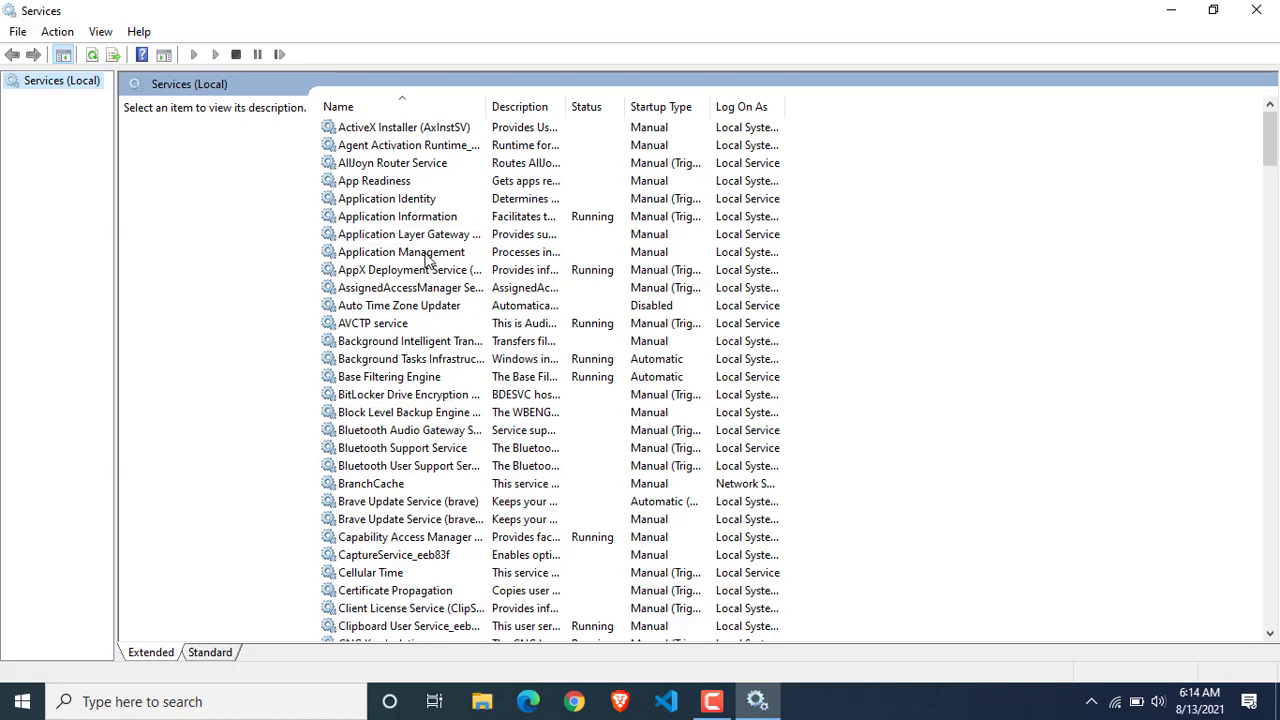
Scroll to the disabled SysMain service and open its Properties dialog.
scroll(down, 3)
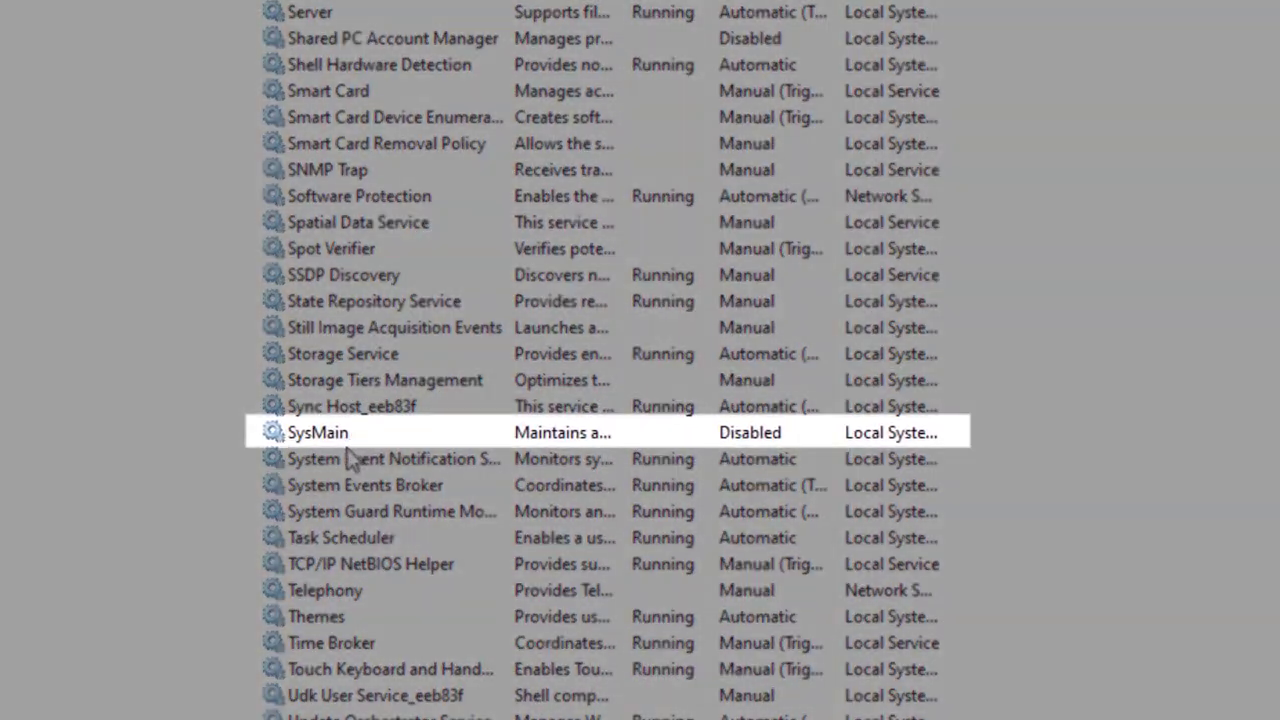
mouse_move(328, 459)
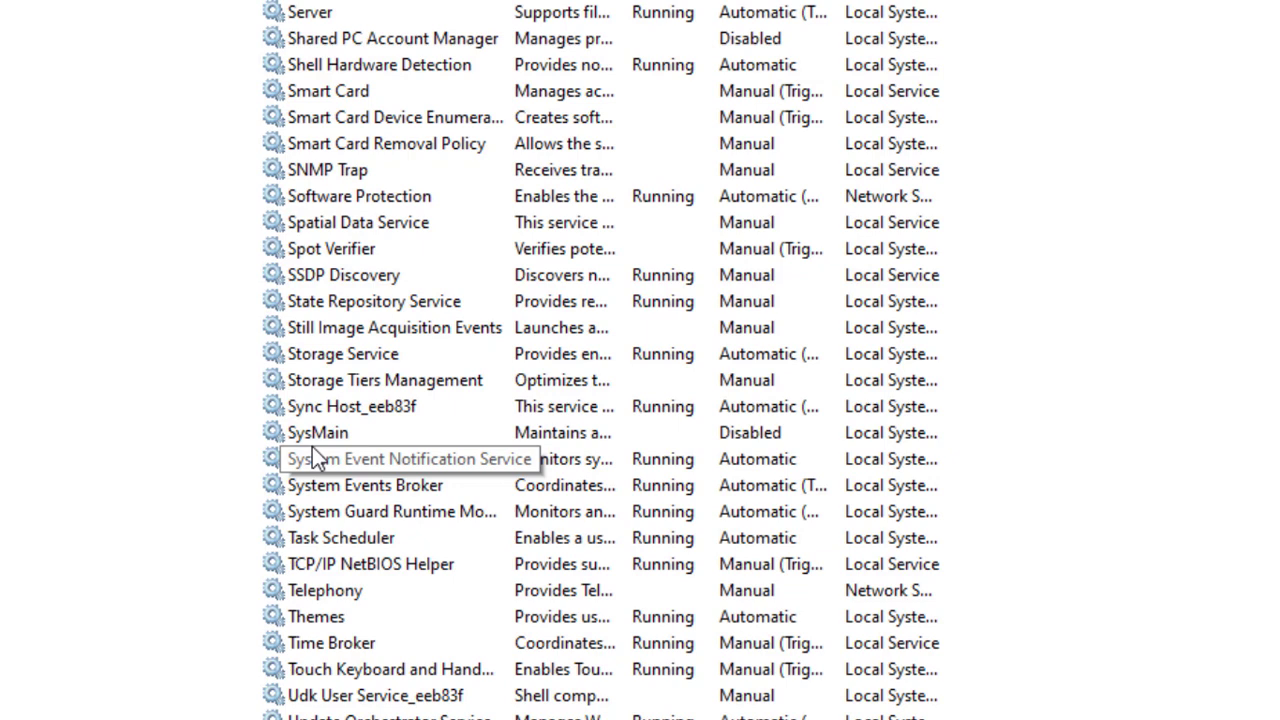
double_click(318, 432)
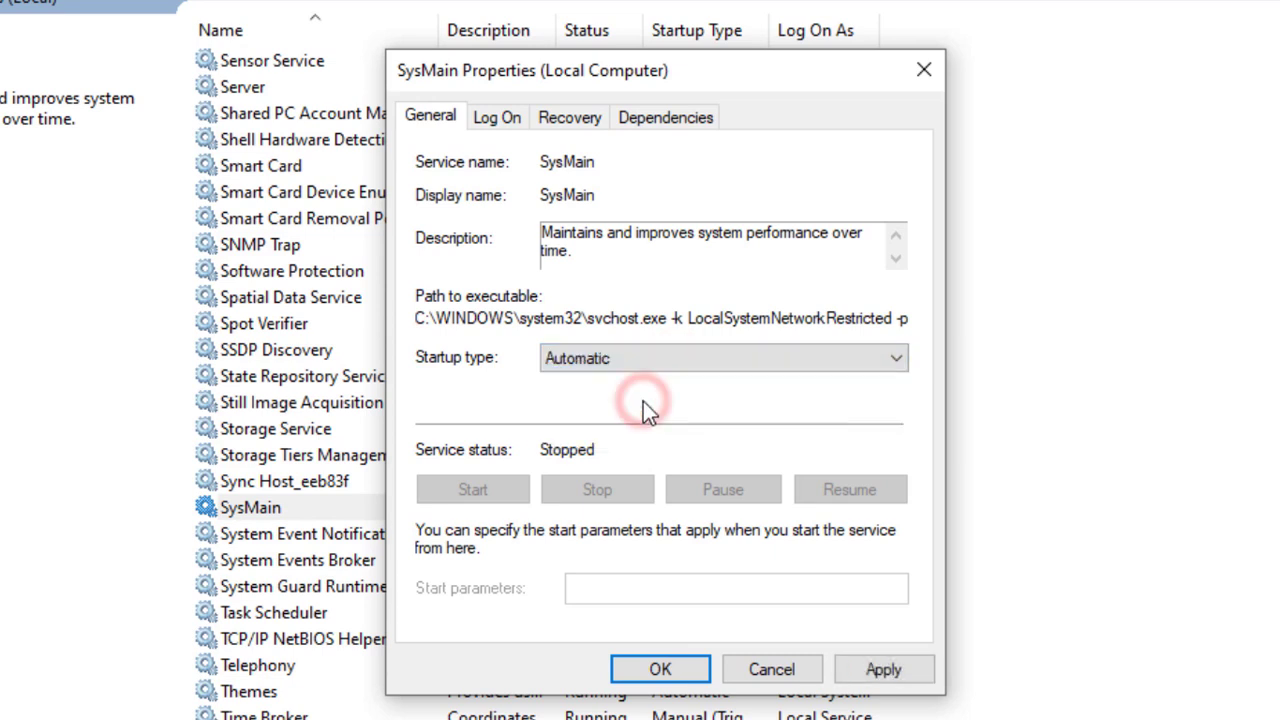
Set SysMain to Automatic startup and start it, then reopen PENDRIVE's ReadyBoost settings.
click(887, 668)
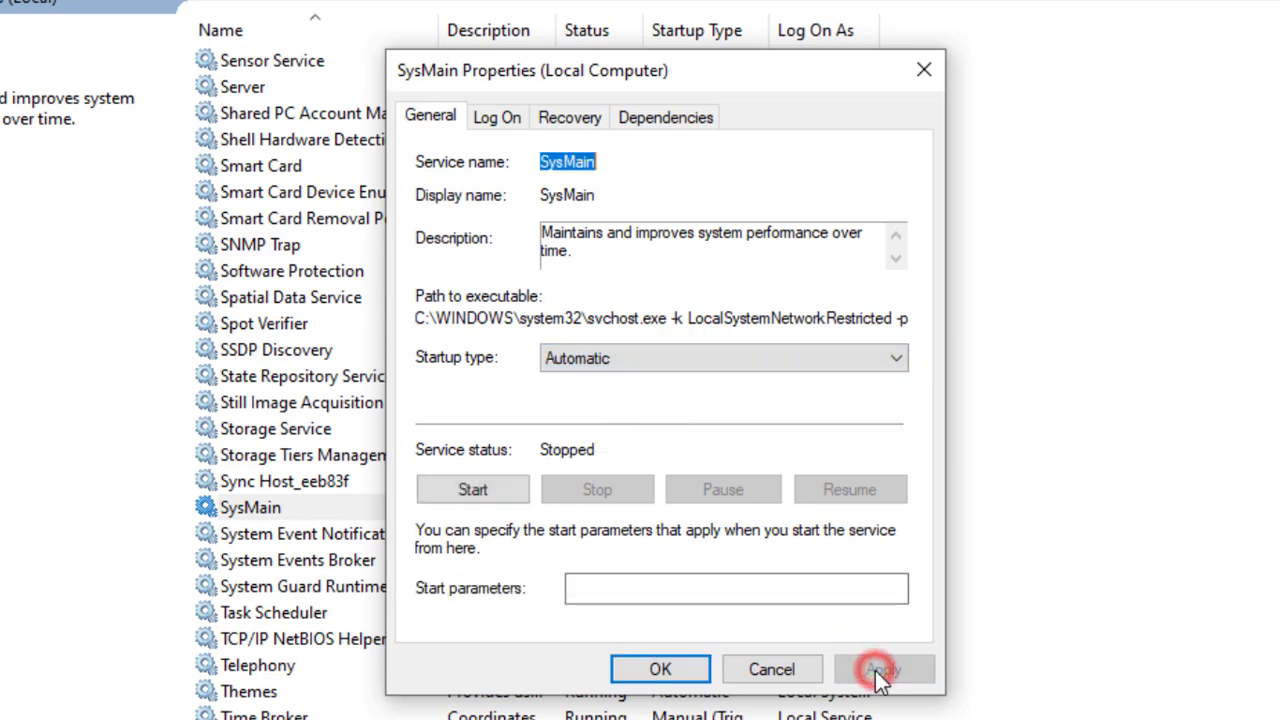
click(885, 667)
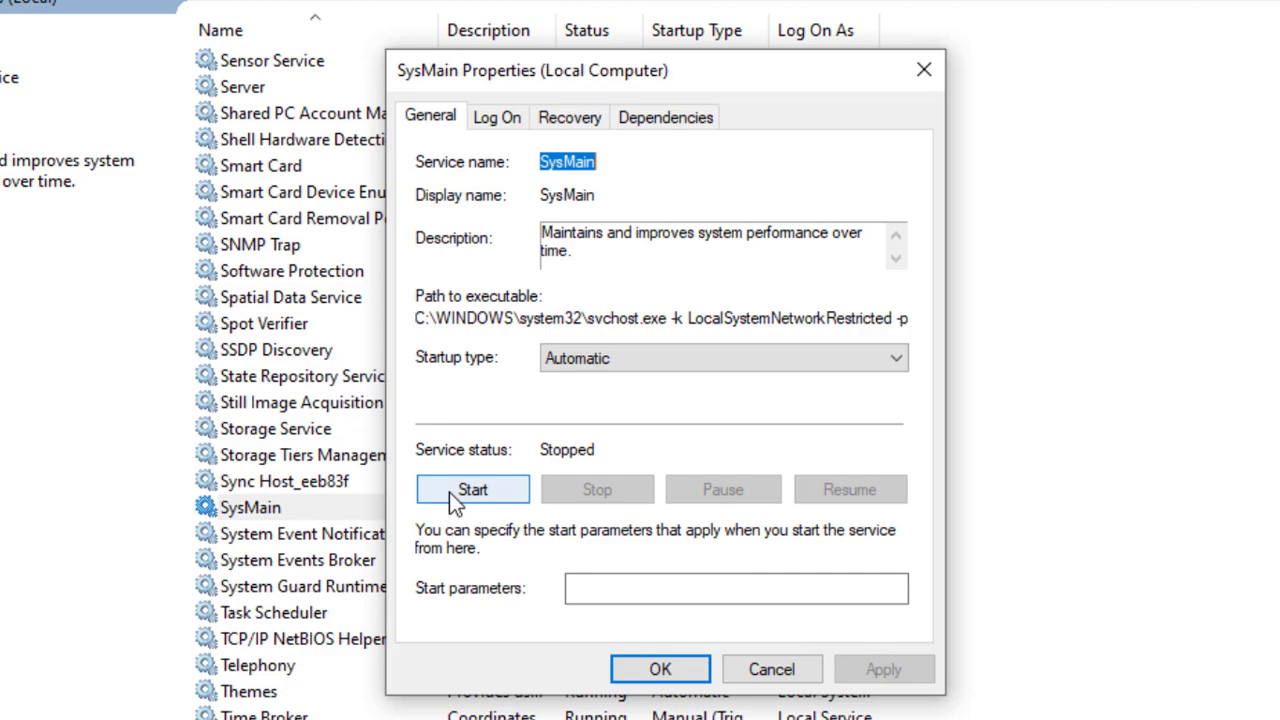
click(472, 489)
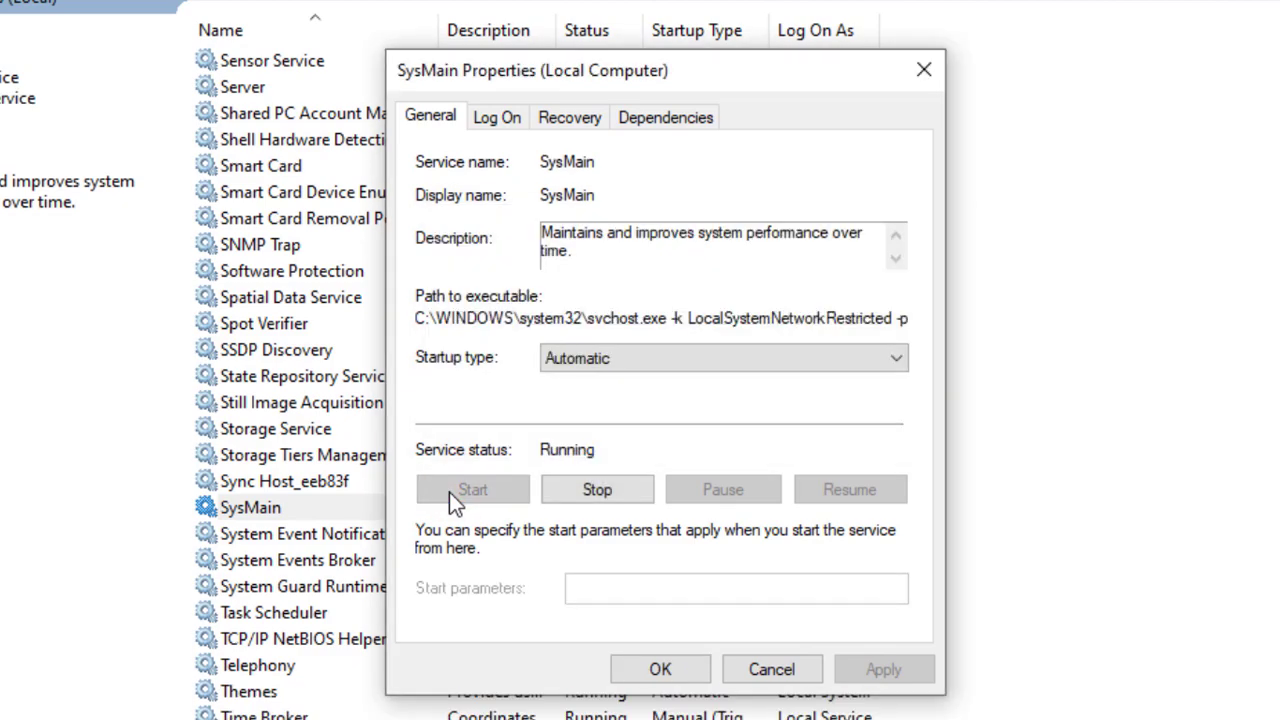
click(772, 668)
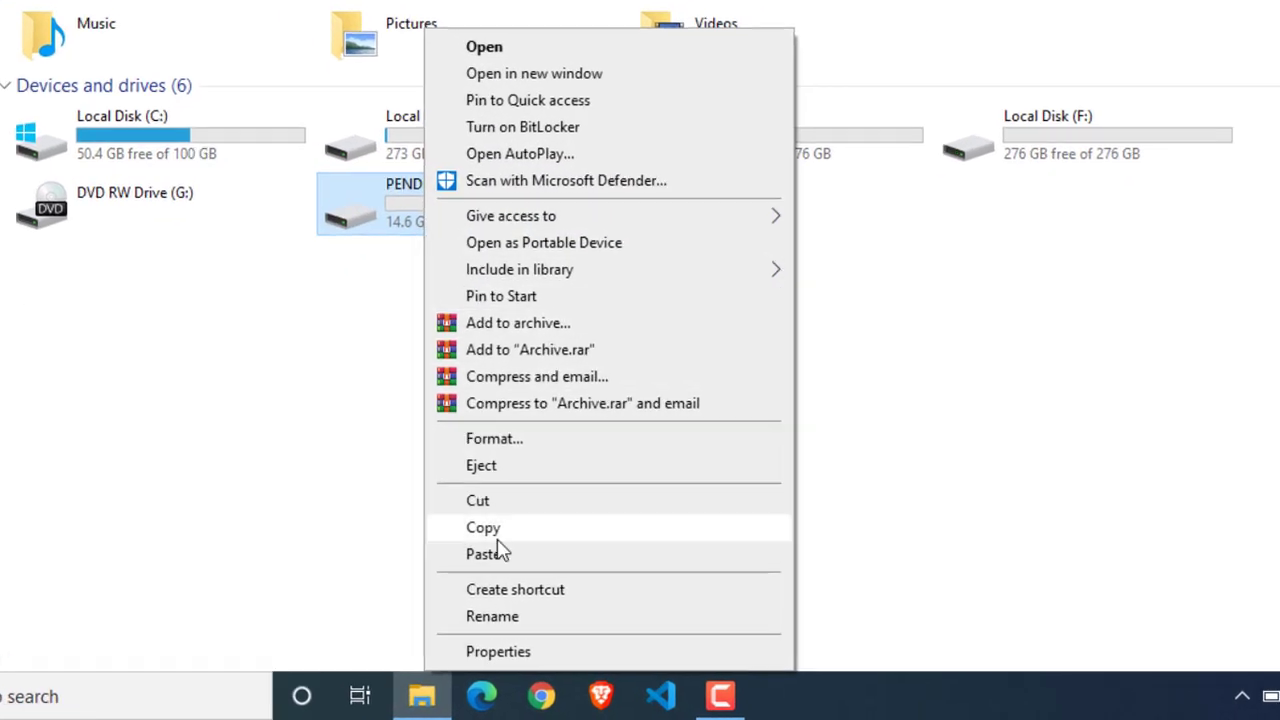
click(498, 651)
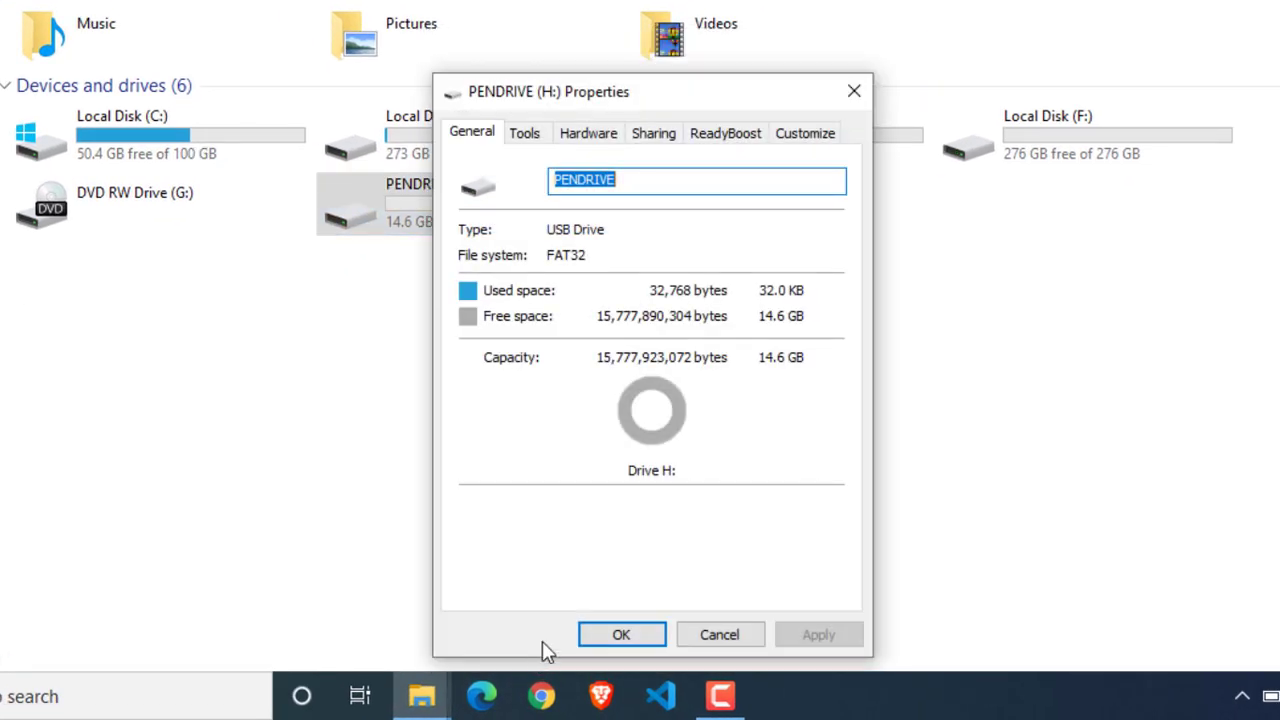
click(725, 133)
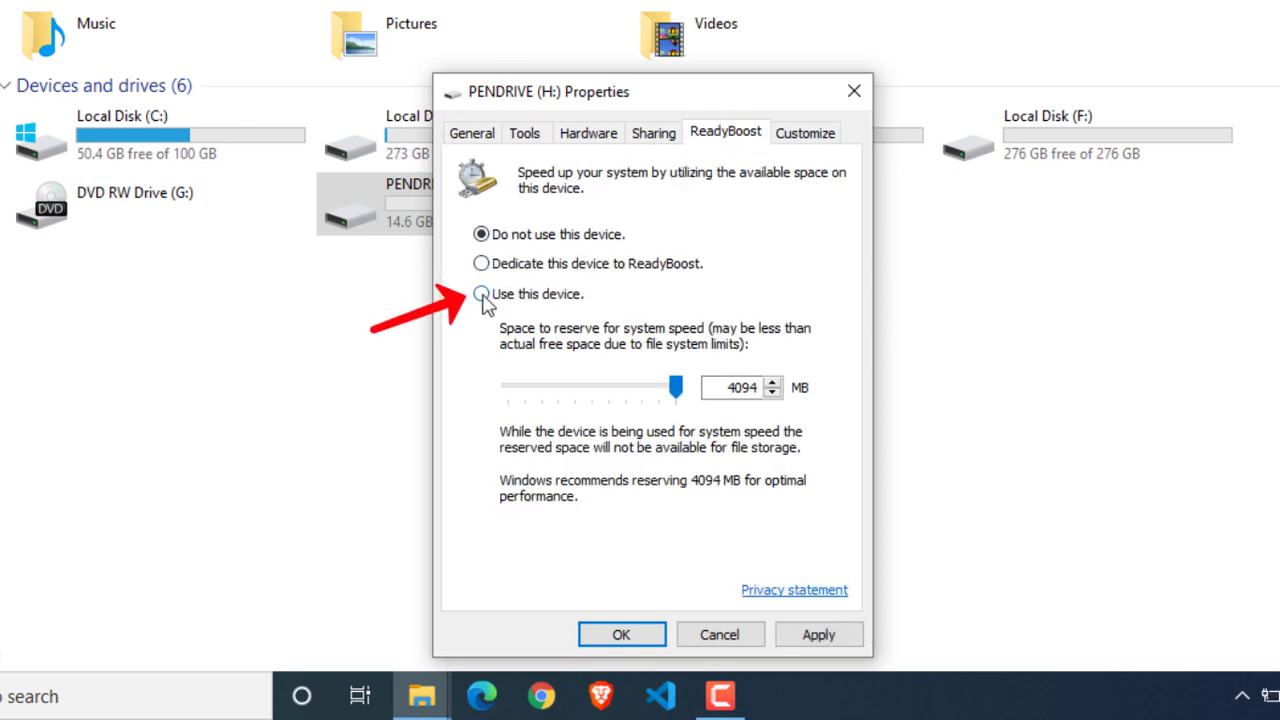
Enable ReadyBoost on PENDRIVE with 4038 MB reserved, then open H: to show the cache file.
click(479, 293)
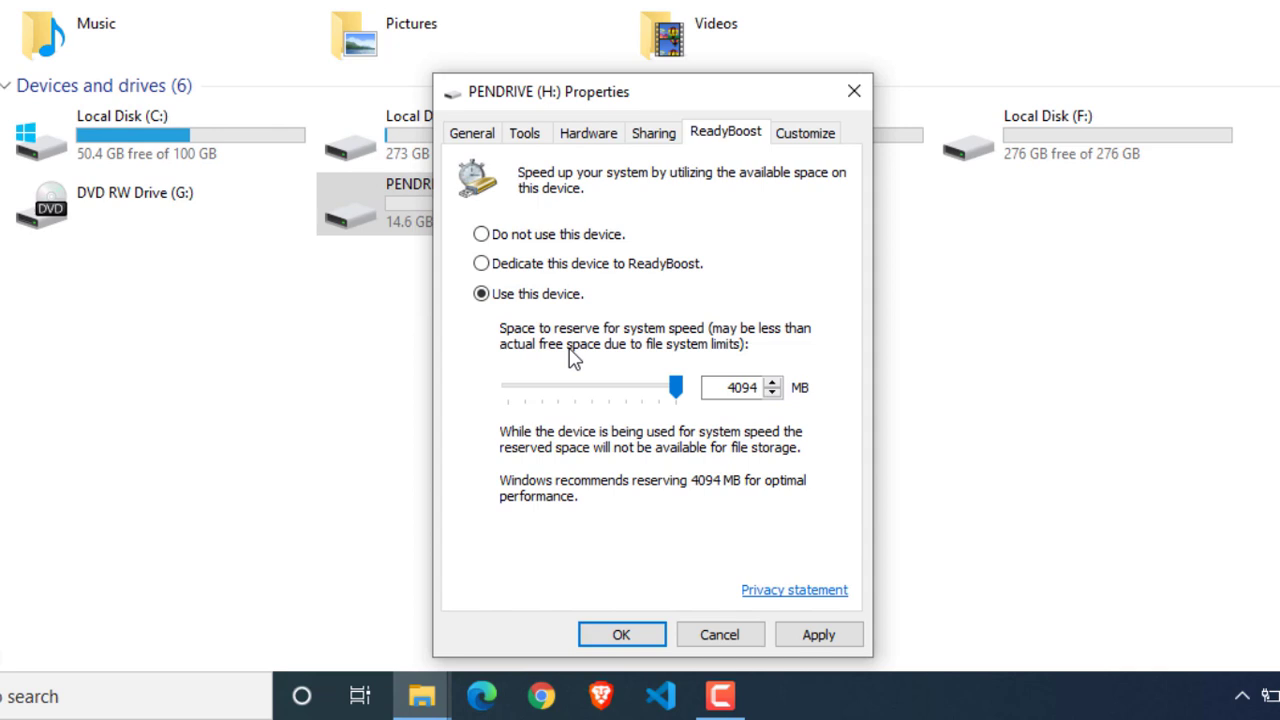
drag(675, 387, 642, 387)
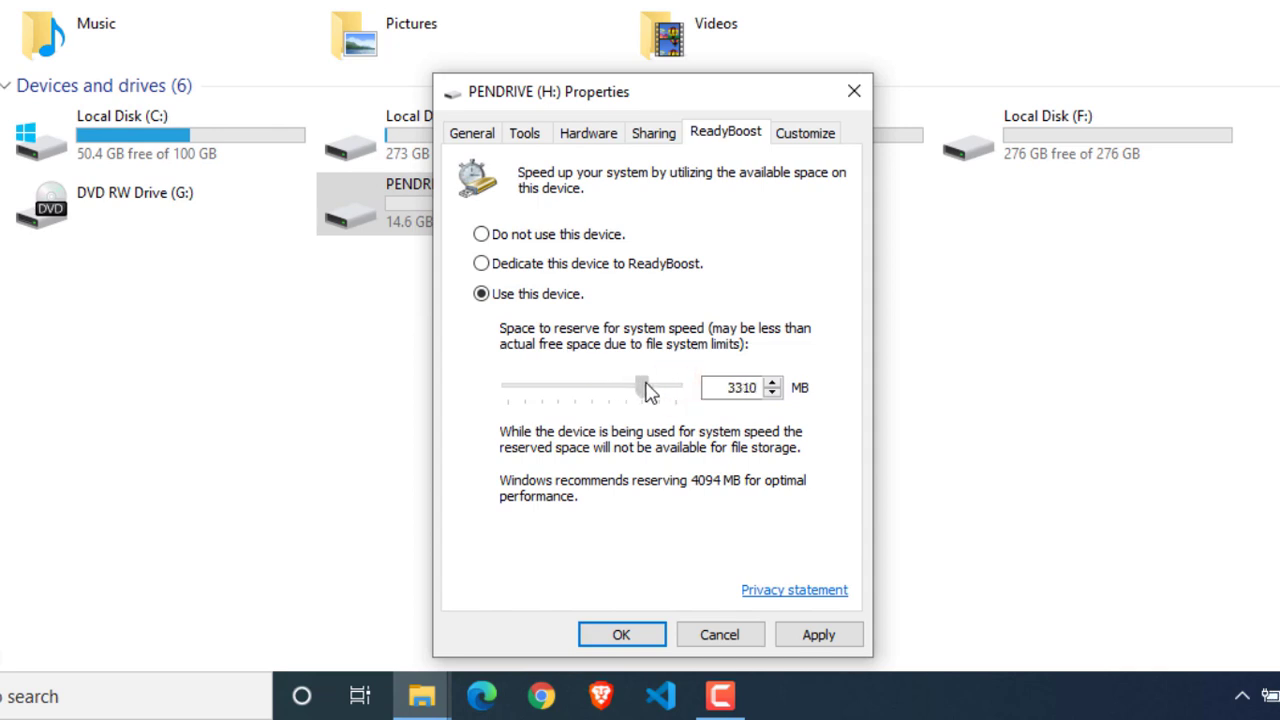
drag(645, 387, 675, 387)
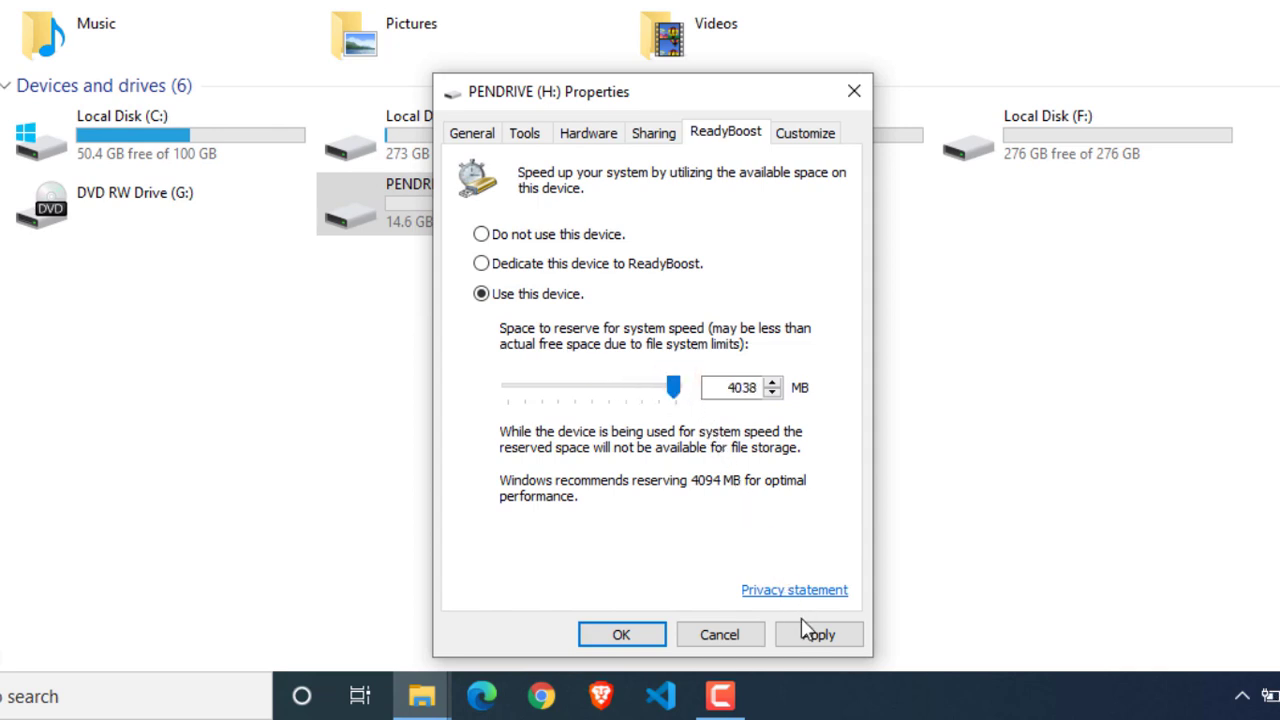
click(819, 634)
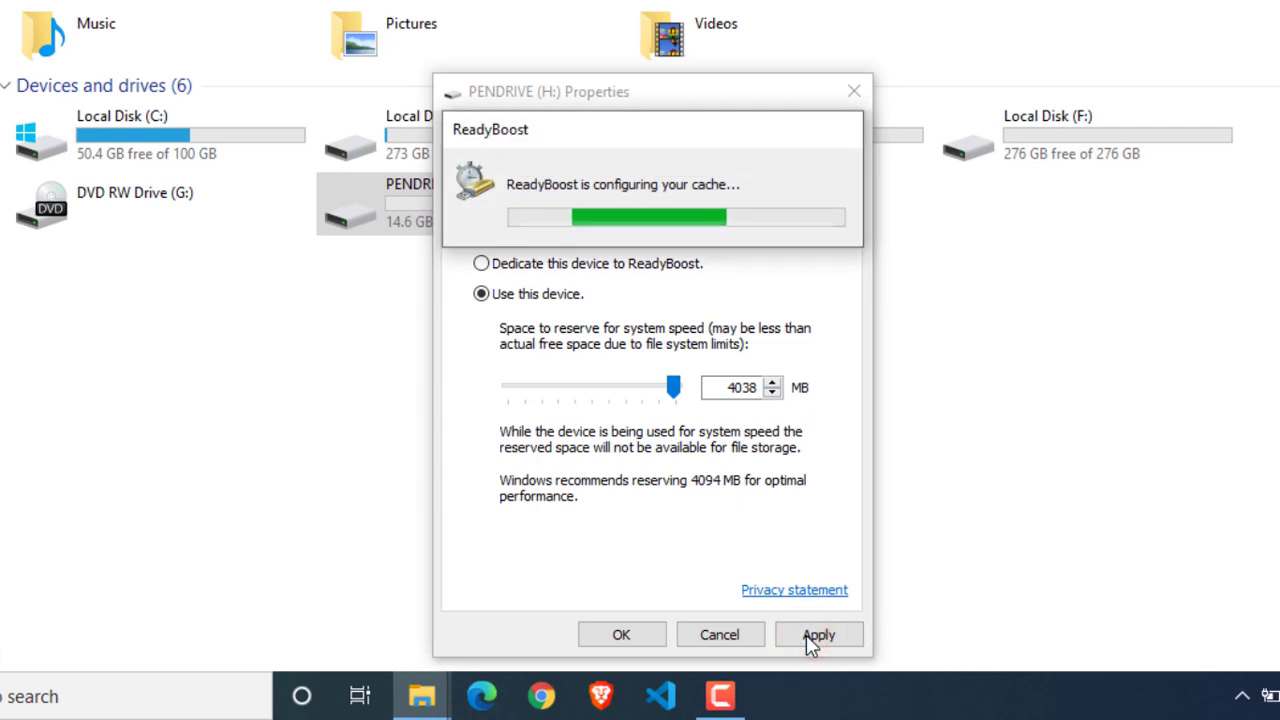
click(818, 634)
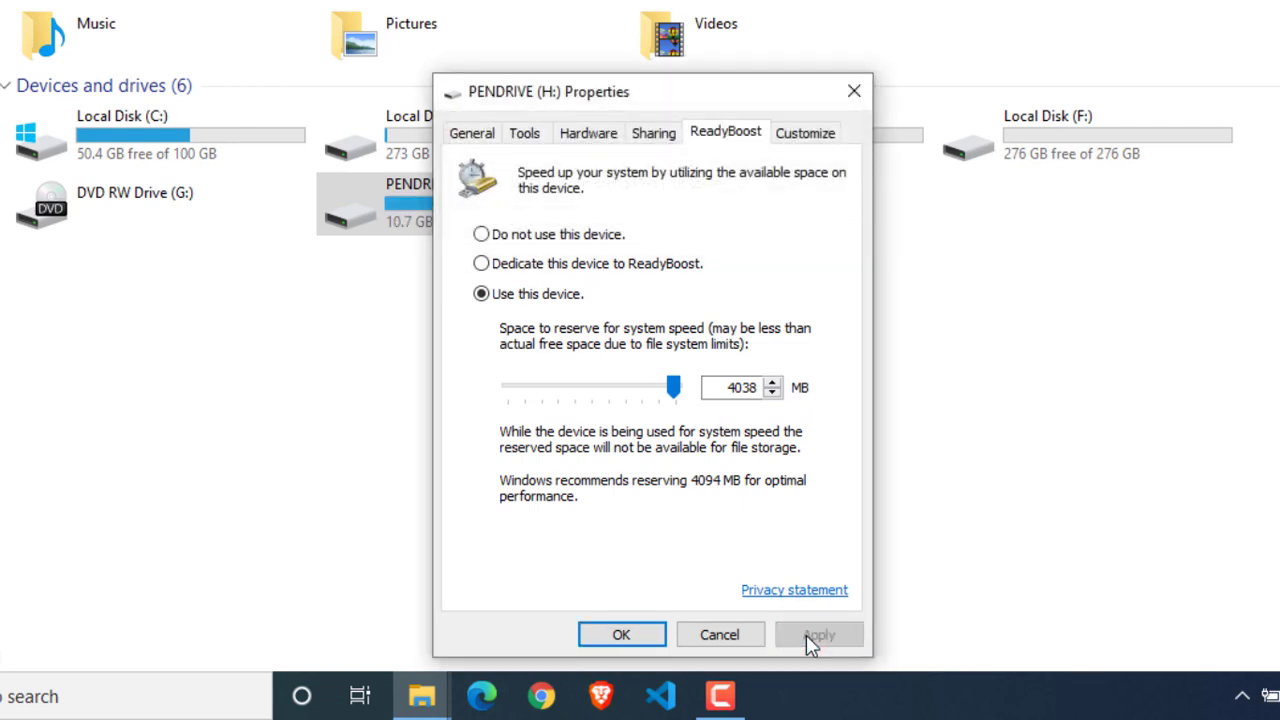
click(621, 634)
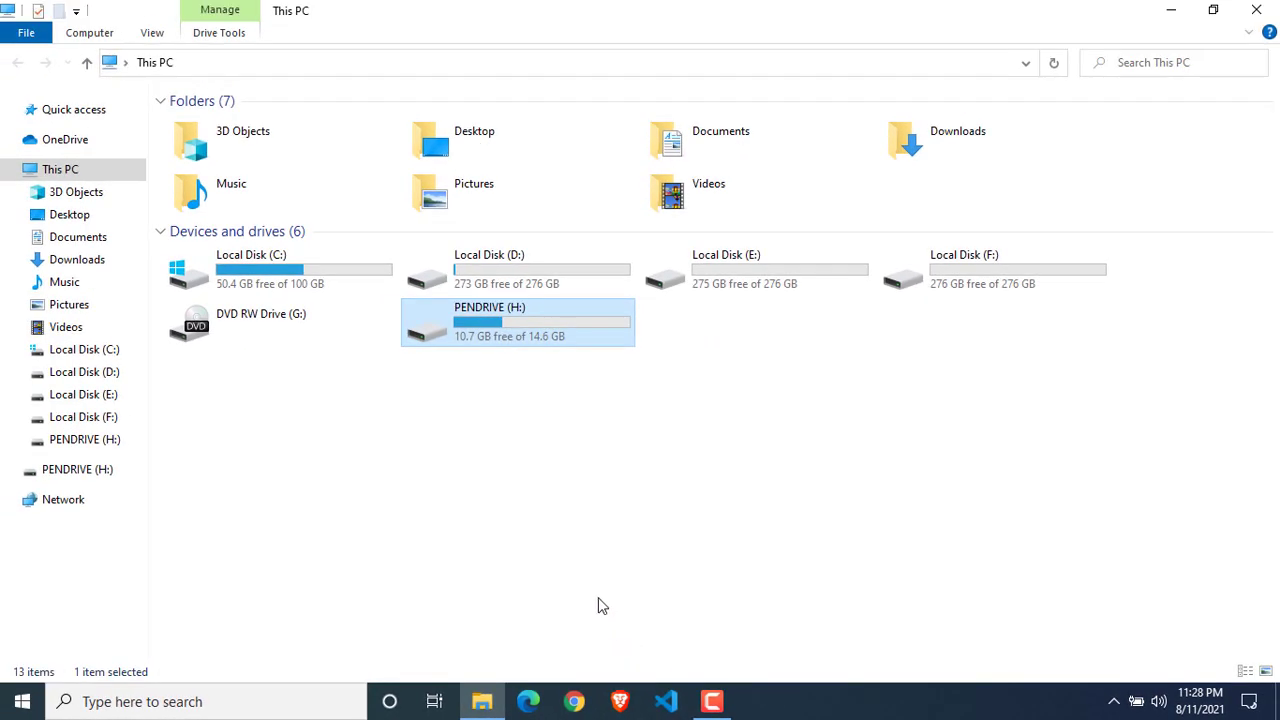
double_click(517, 320)
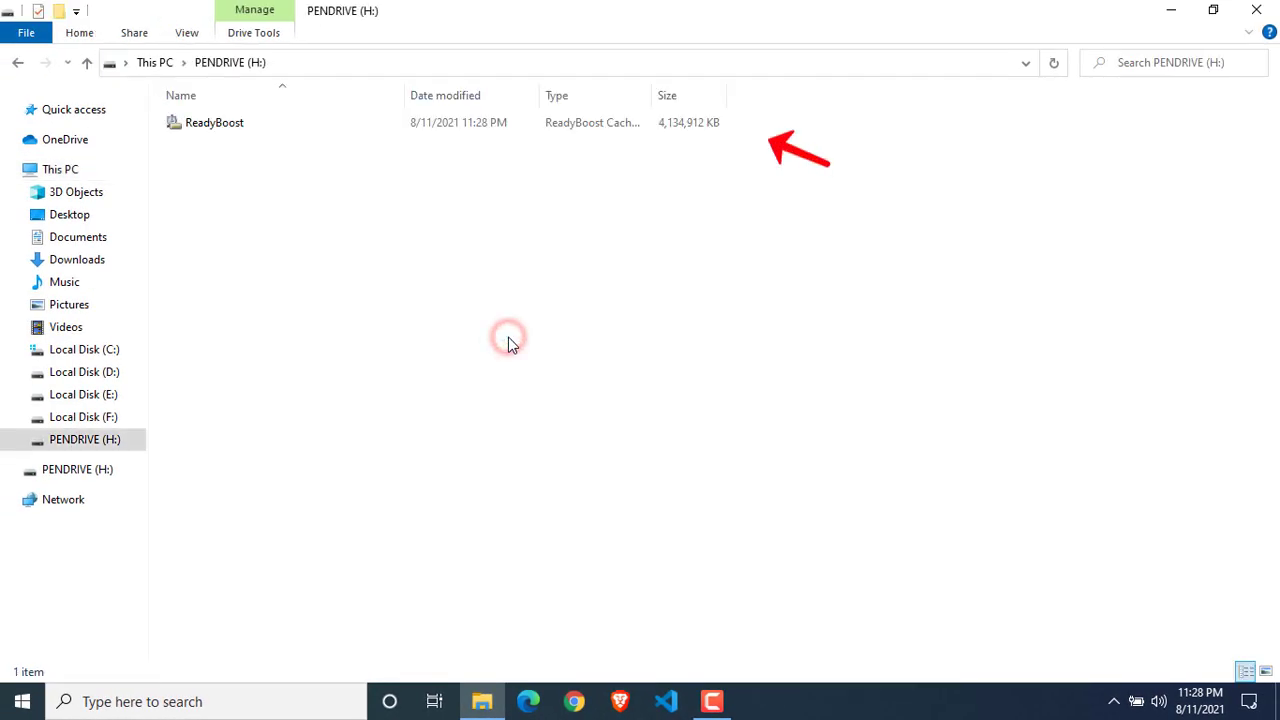